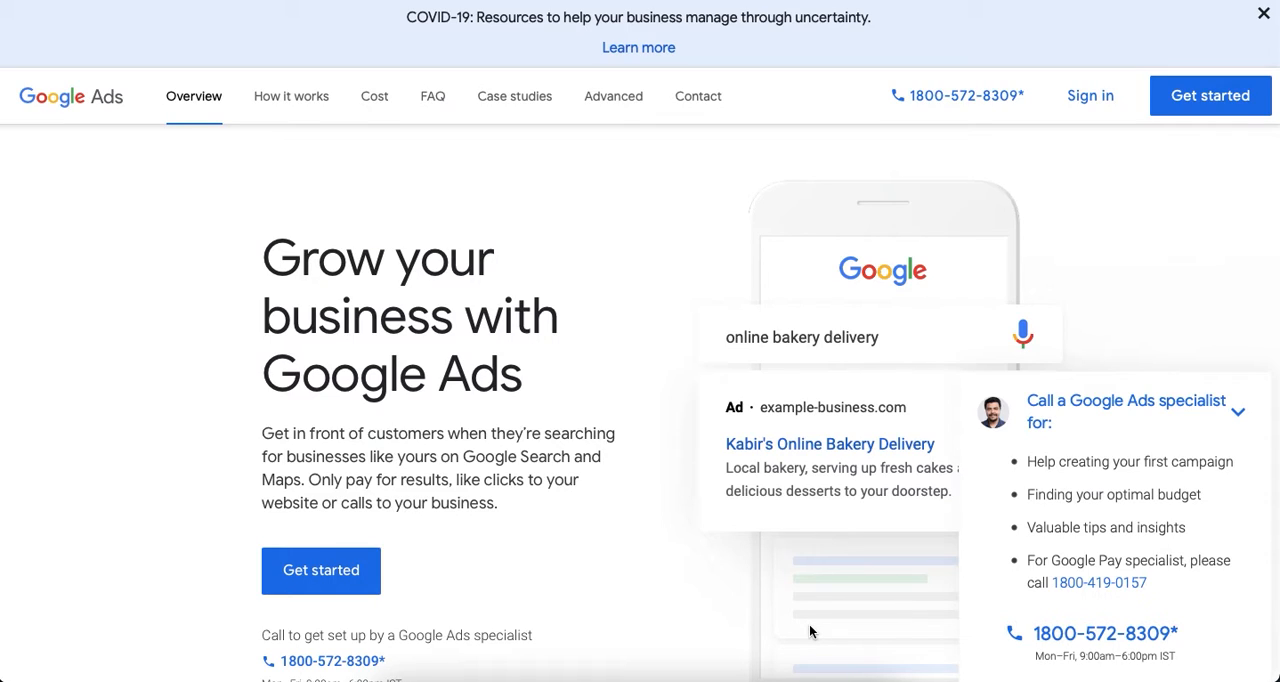
mouse_move(977, 264)
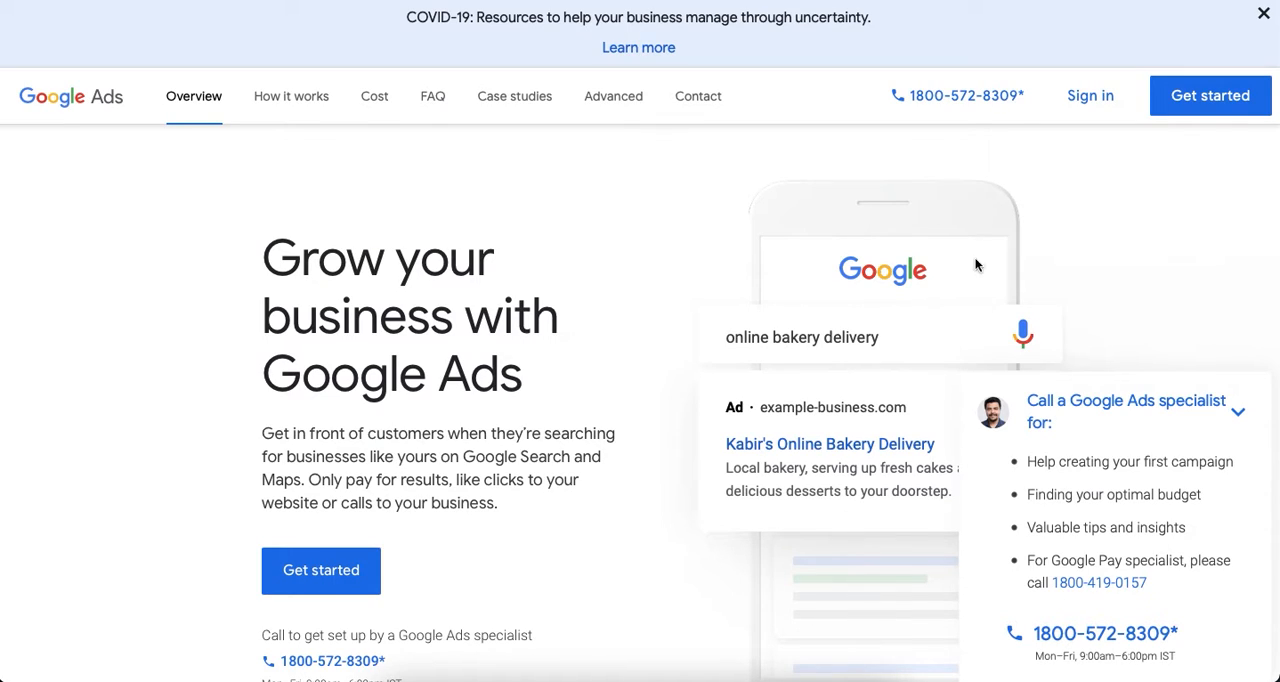
mouse_move(1090, 95)
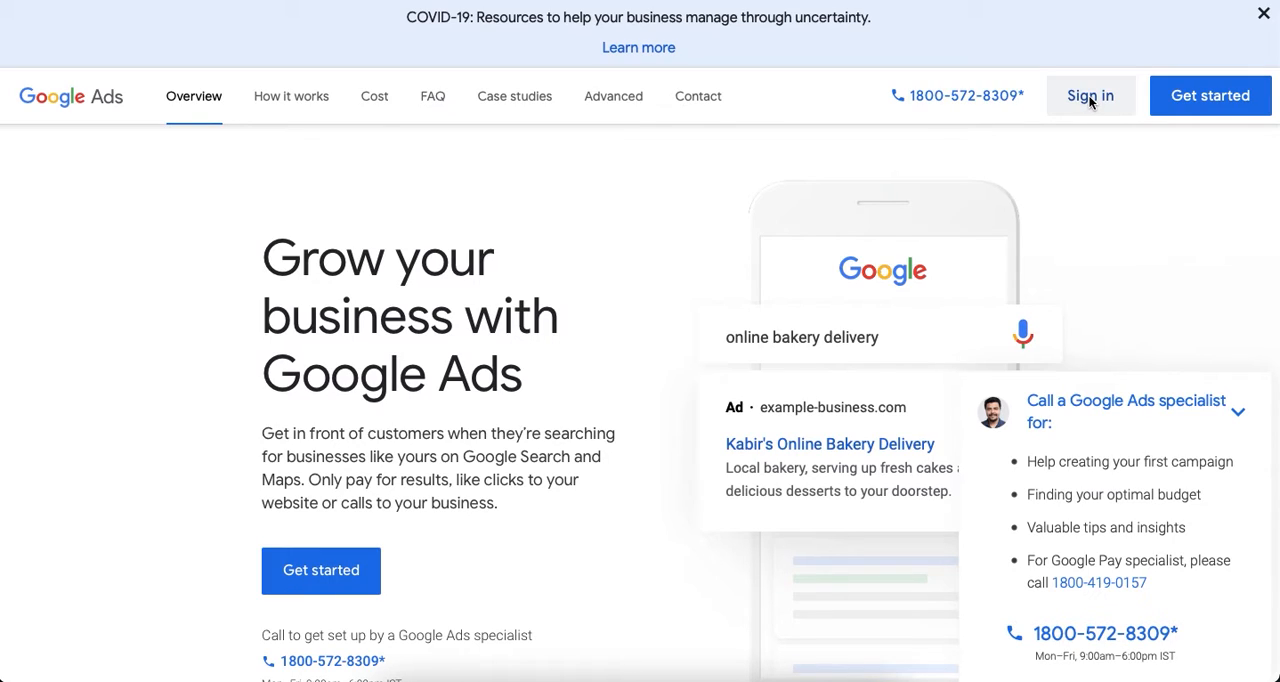
Step: Sign in from the Google Ads homepage to reach the All campaigns dashboard
left_click(1090, 95)
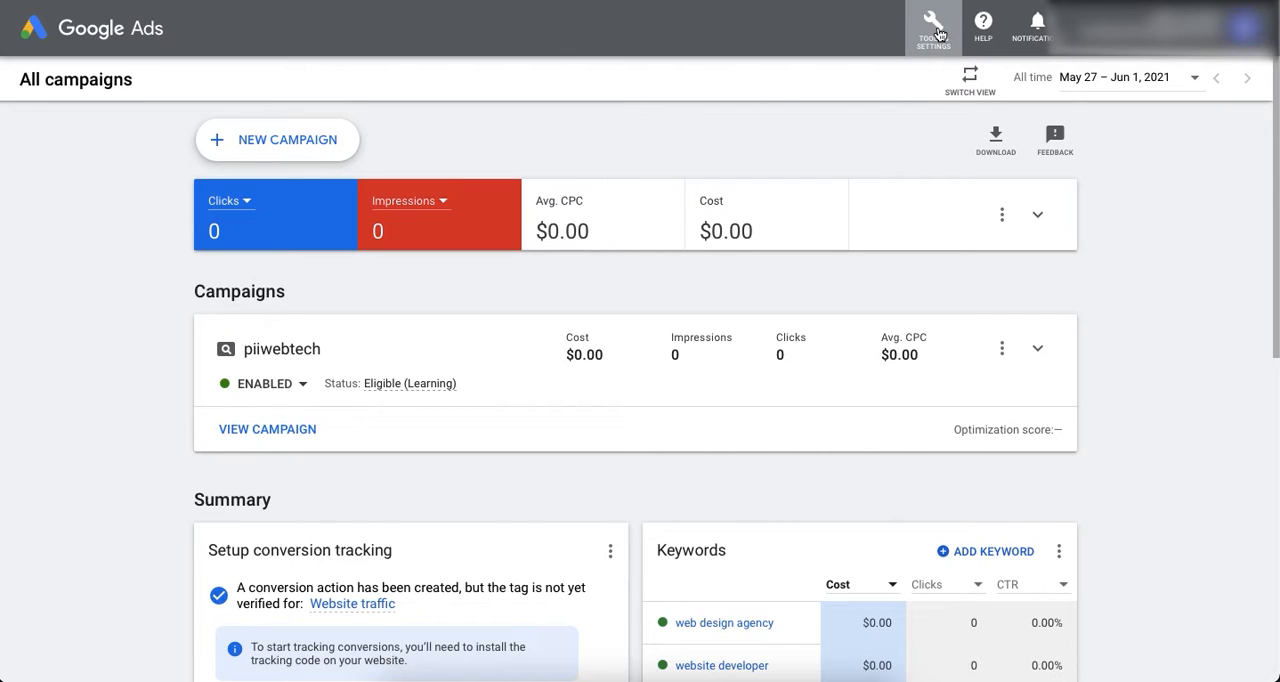
Step: Go to Billing & payments under Tools & Settings to start a new billing setup
left_click(932, 26)
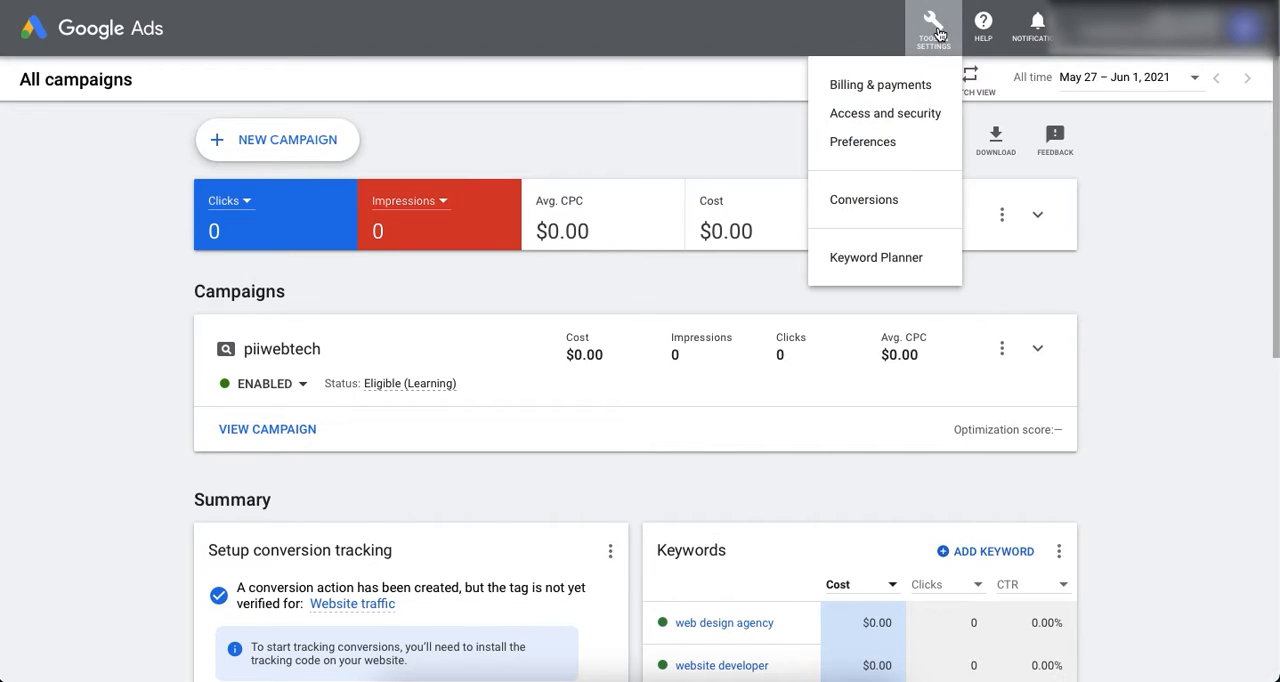
mouse_move(880, 84)
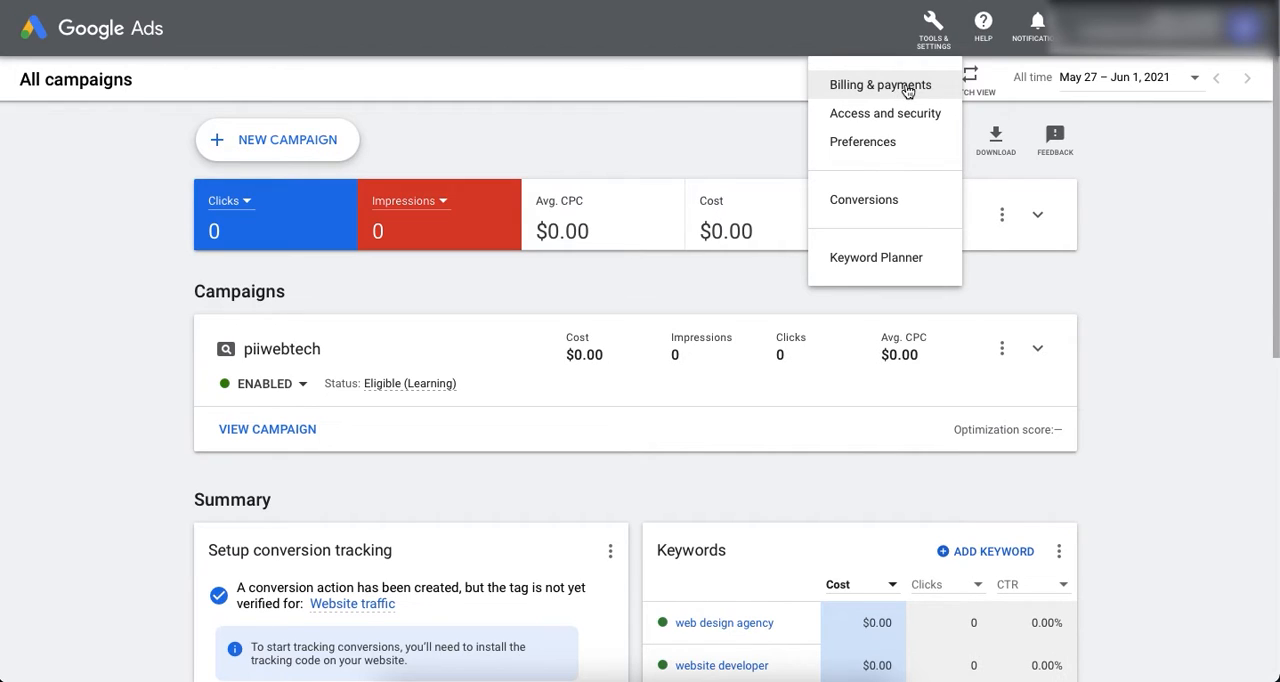
left_click(879, 84)
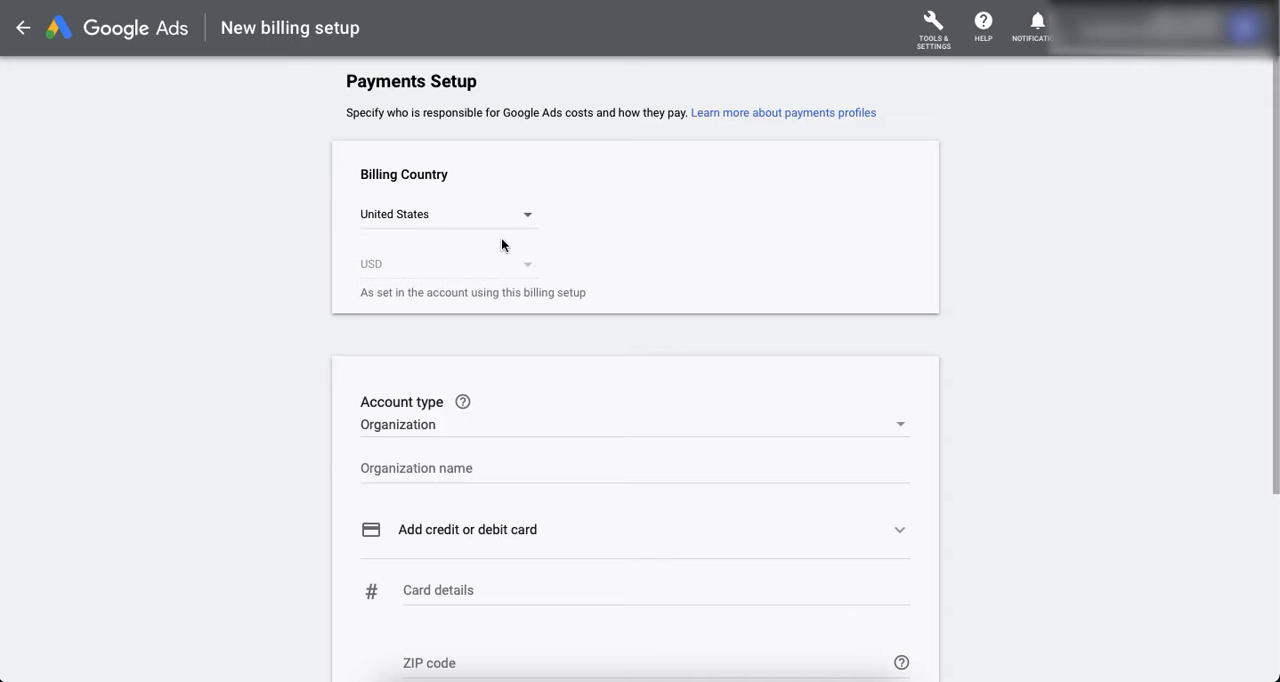
mouse_move(444, 222)
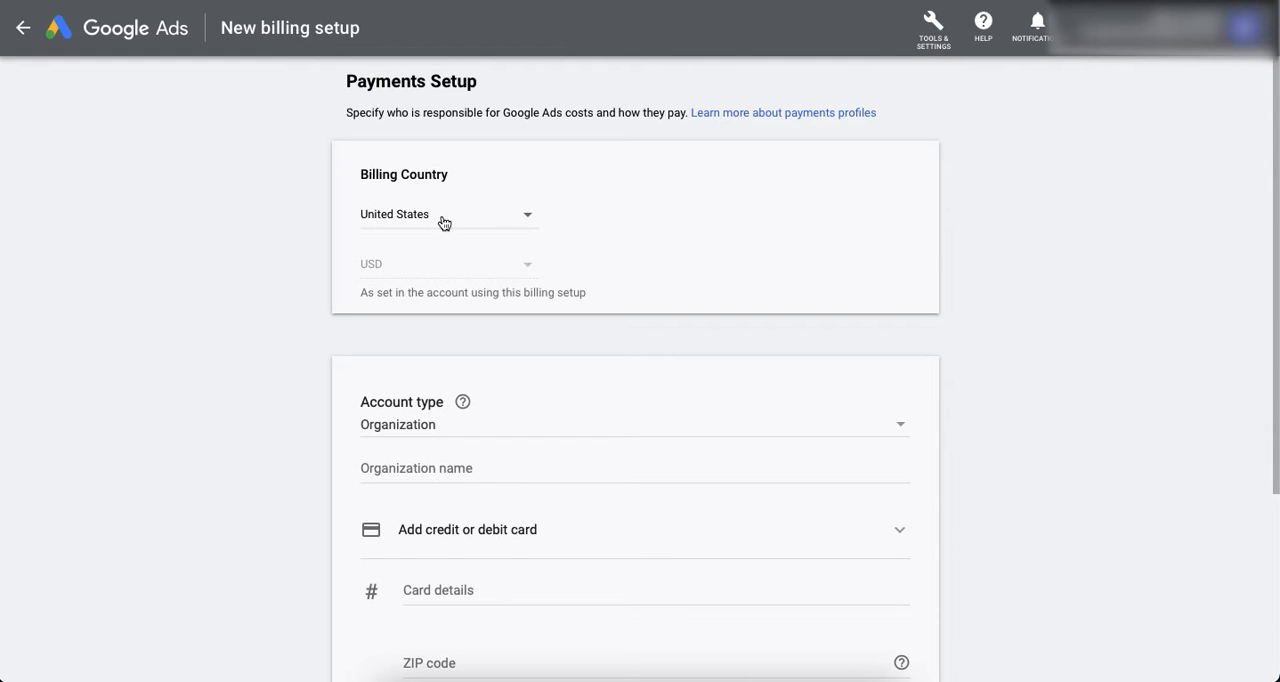
mouse_move(532, 220)
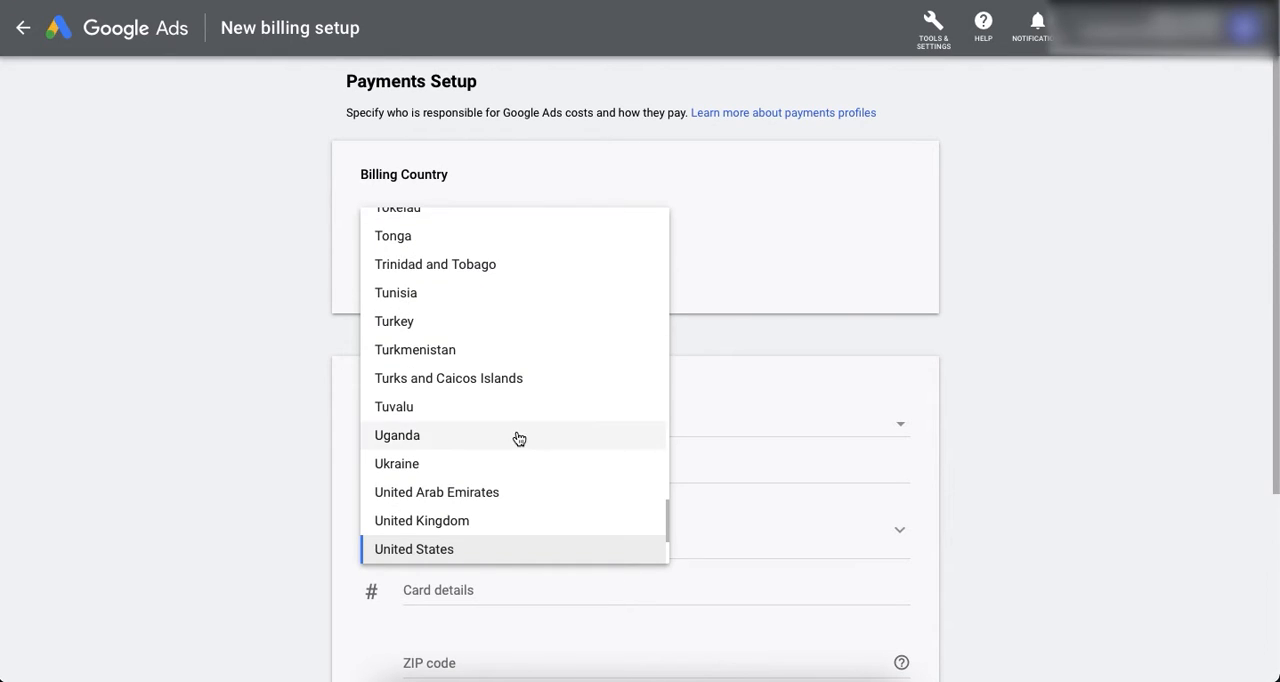
scroll("down", 3)
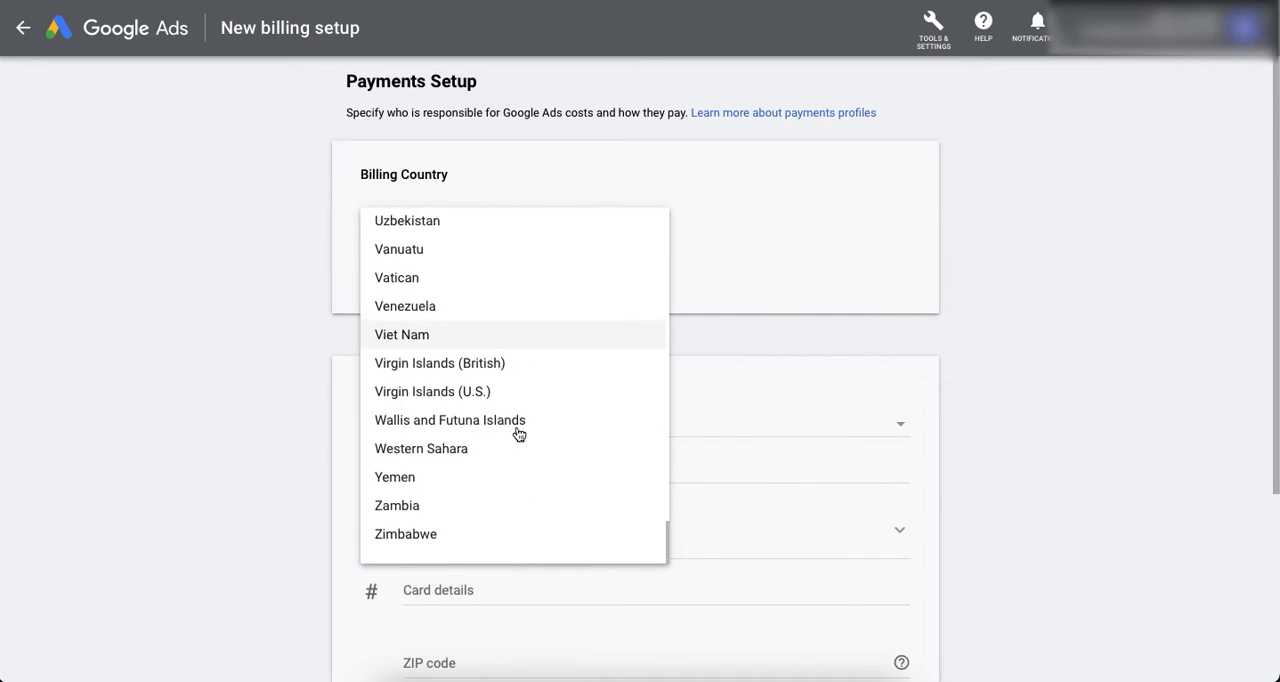
scroll("up", 3)
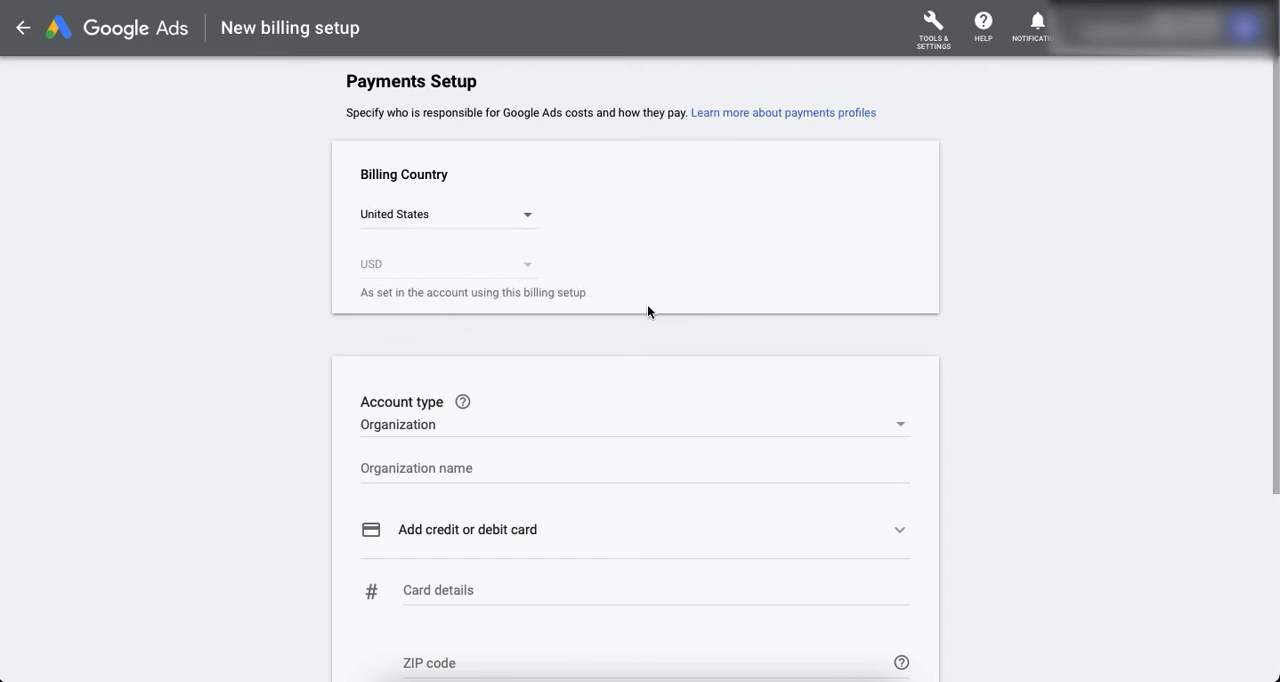
mouse_move(528, 275)
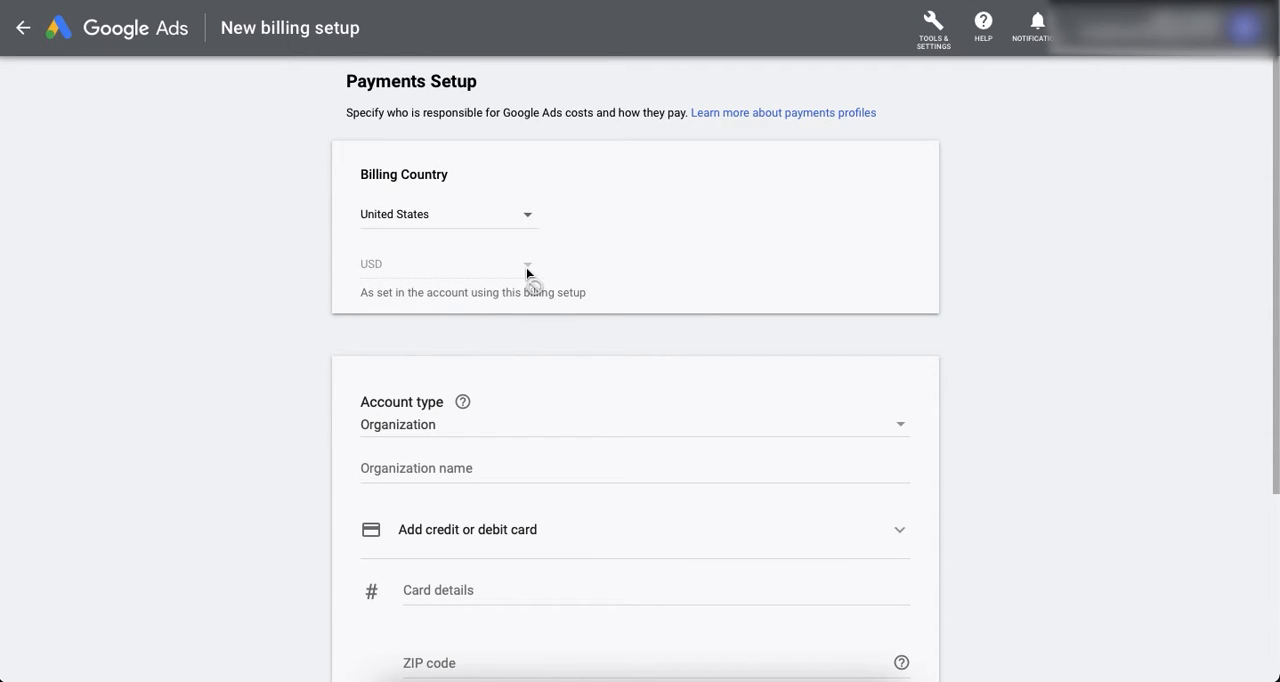
scroll("down", 3)
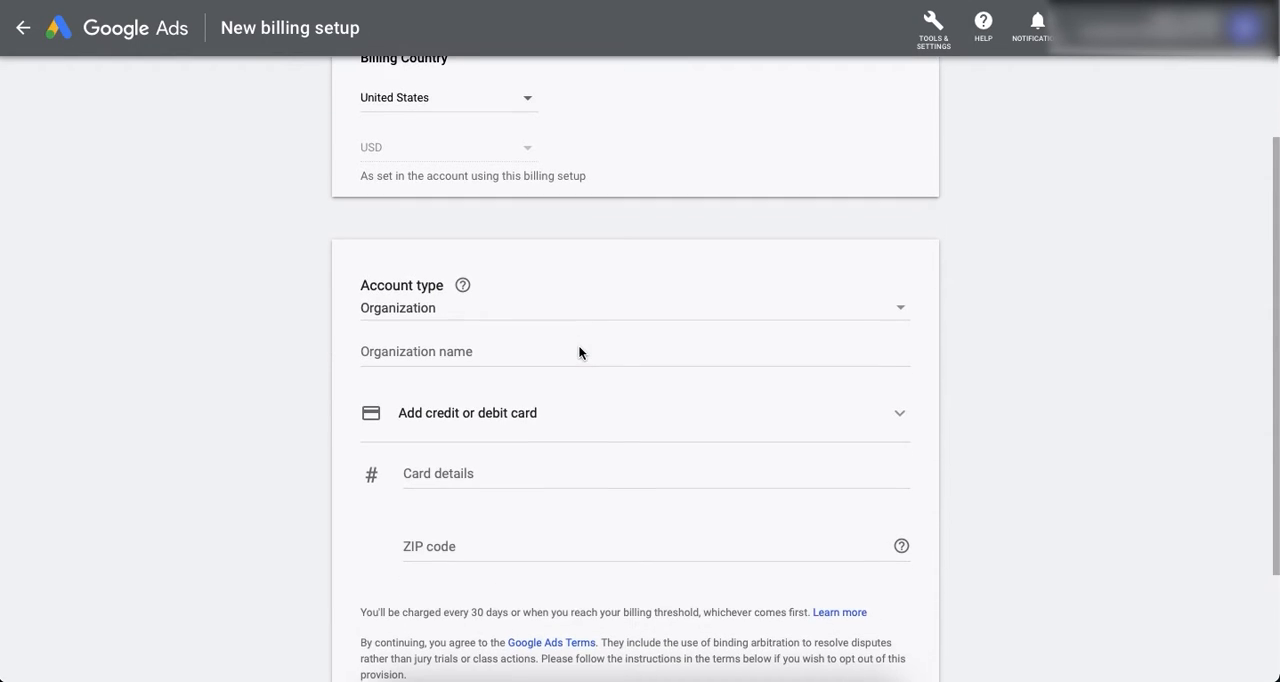
scroll("down", 3)
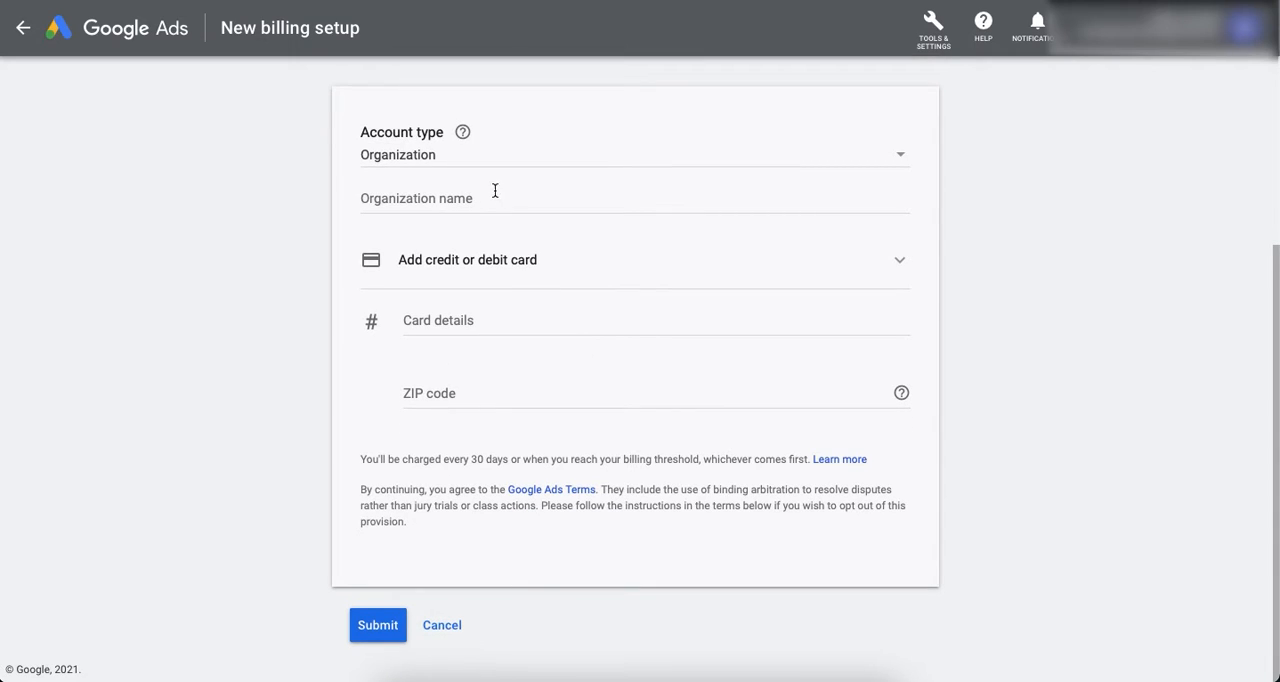
mouse_move(504, 170)
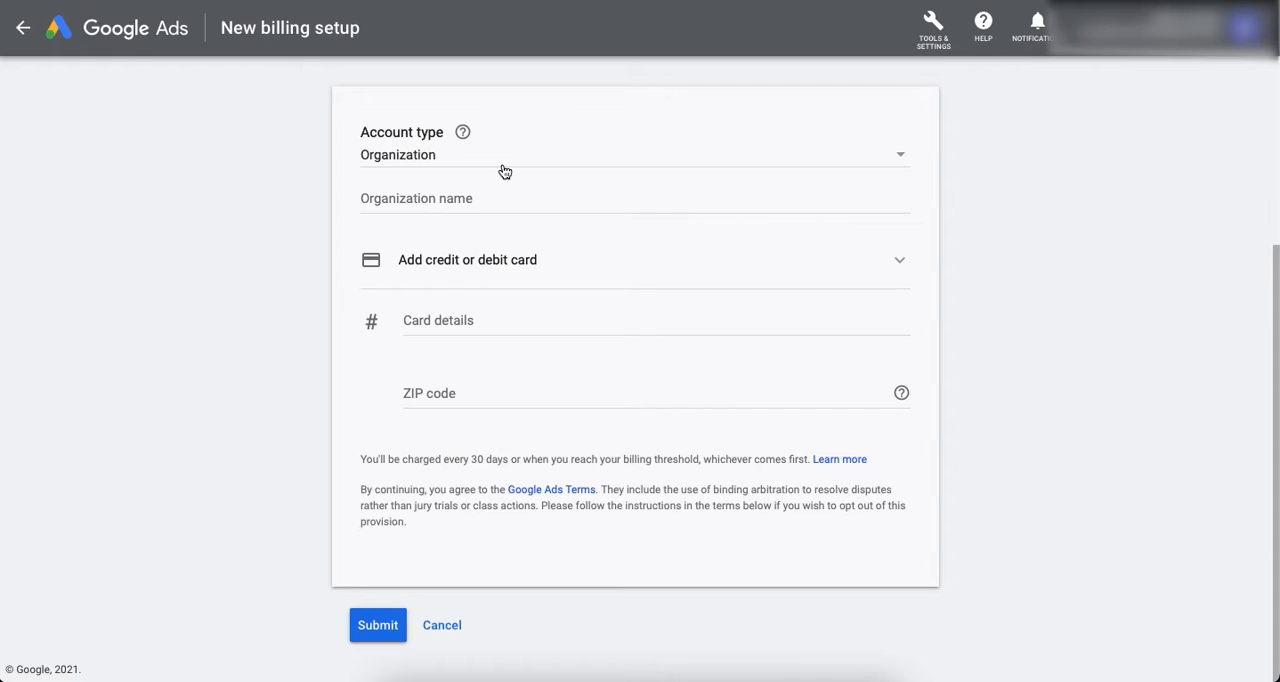
left_click(634, 154)
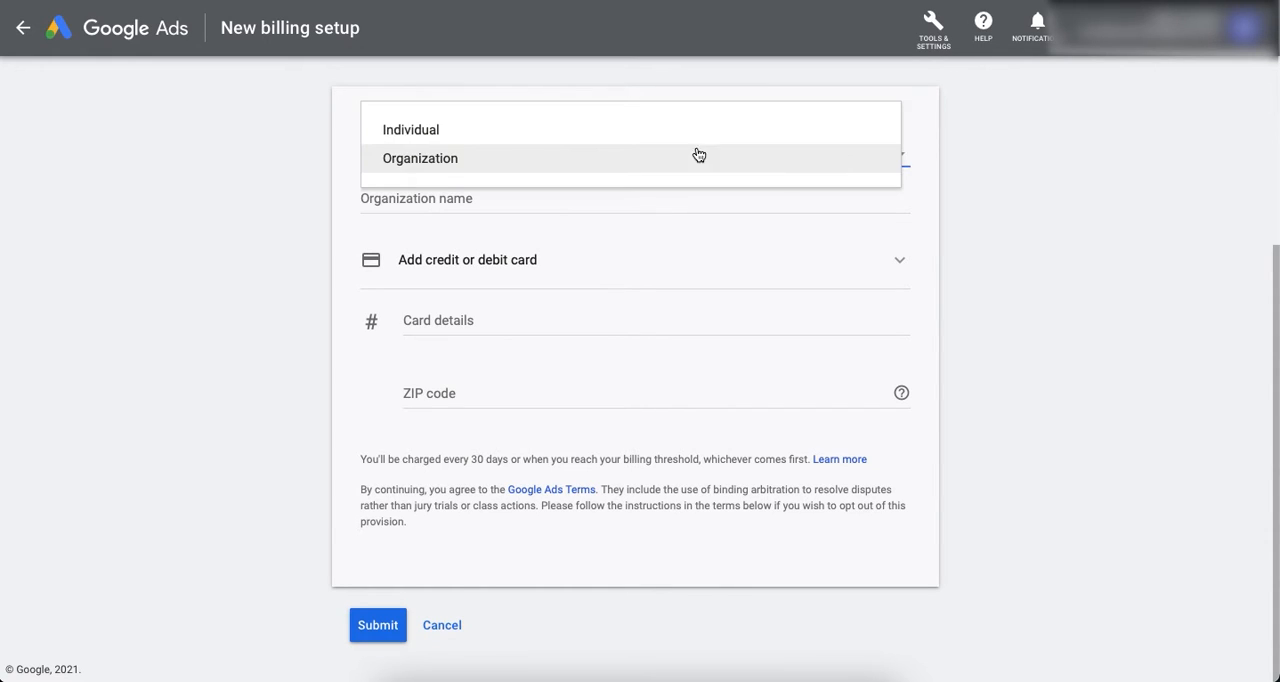
mouse_move(612, 131)
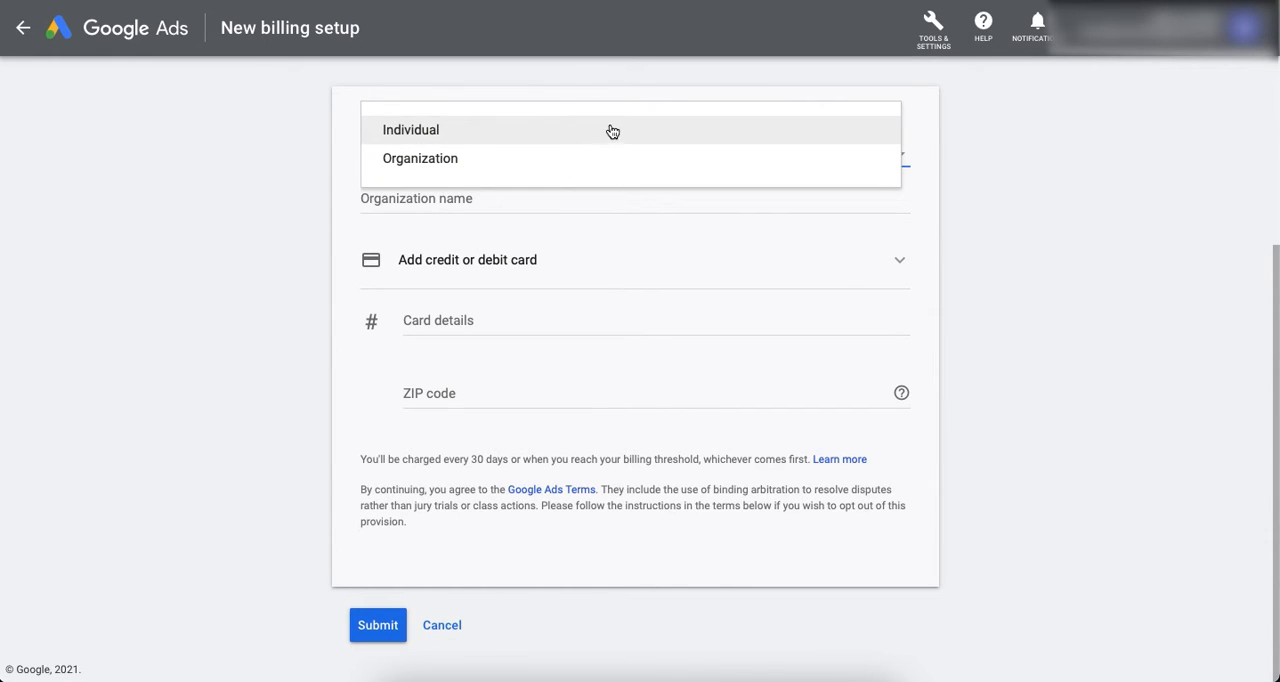
left_click(420, 158)
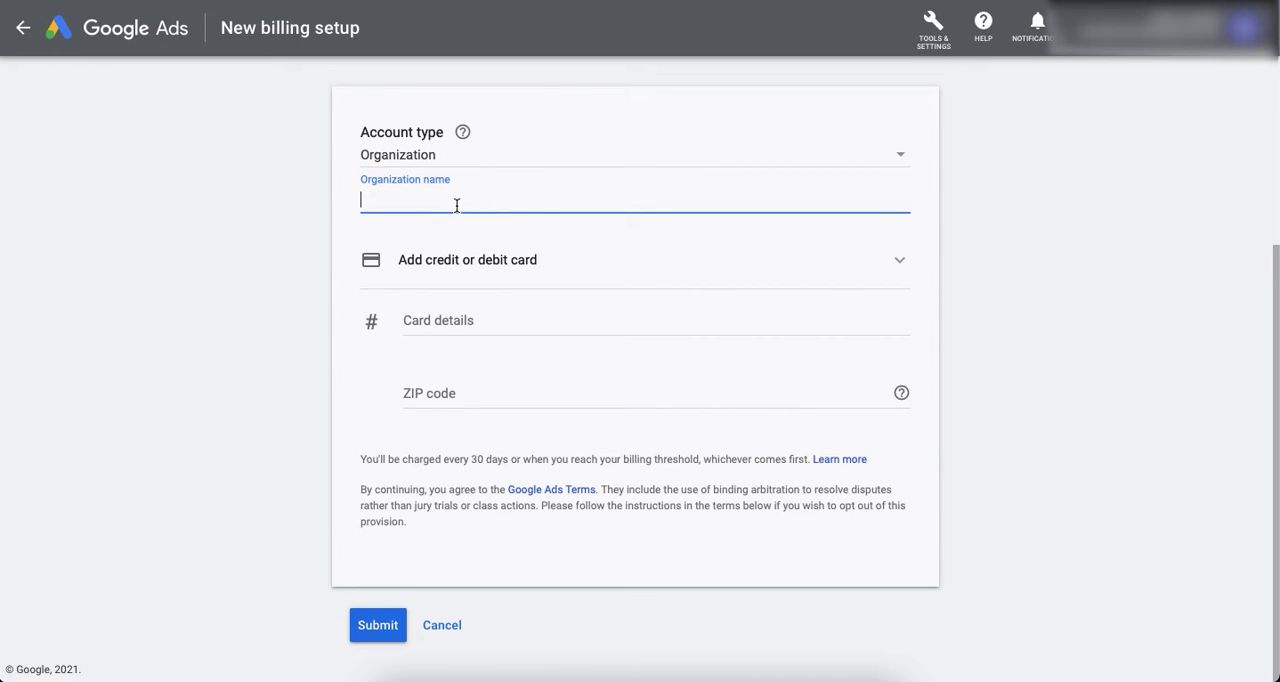
Step: Enter 'discreet vision' as the Organization name
type("disc")
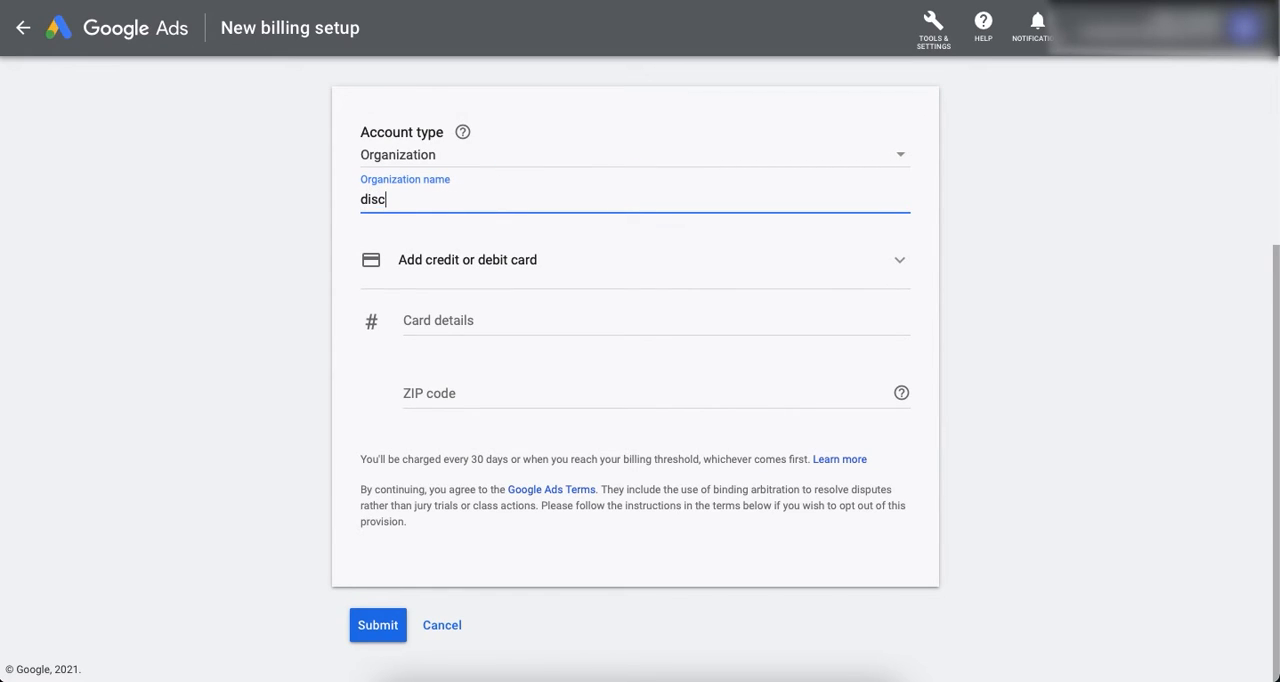
type("reet vis")
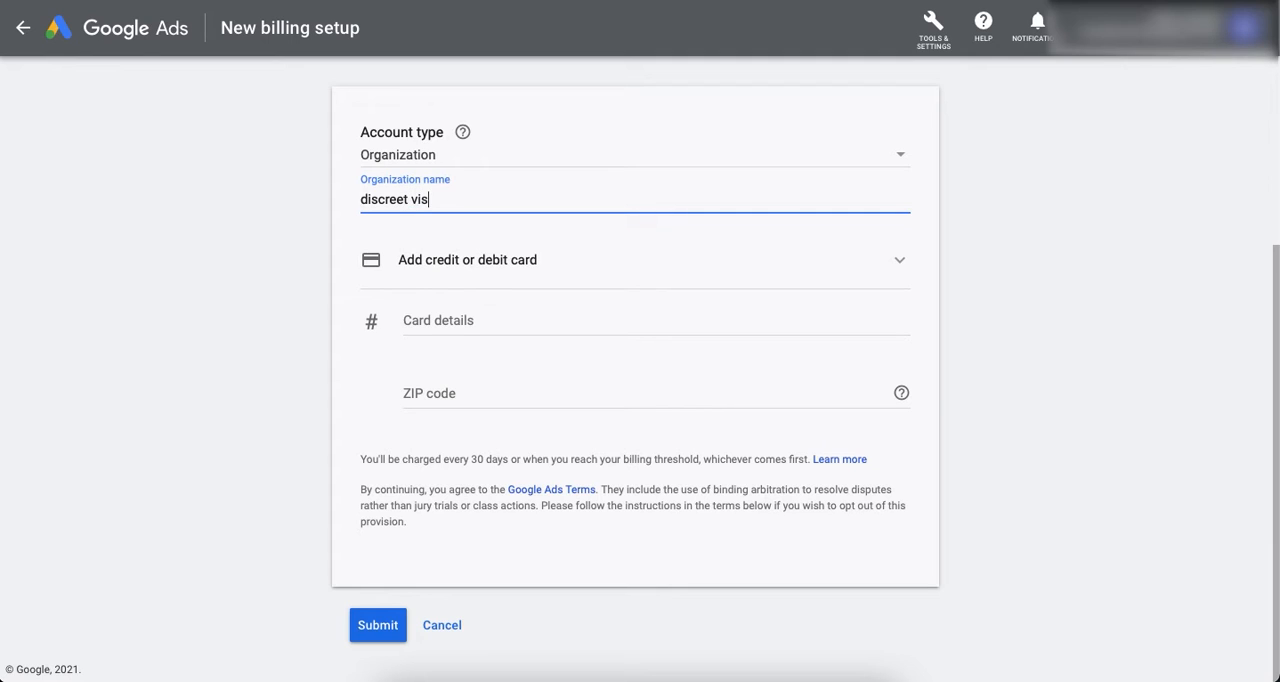
type("ion")
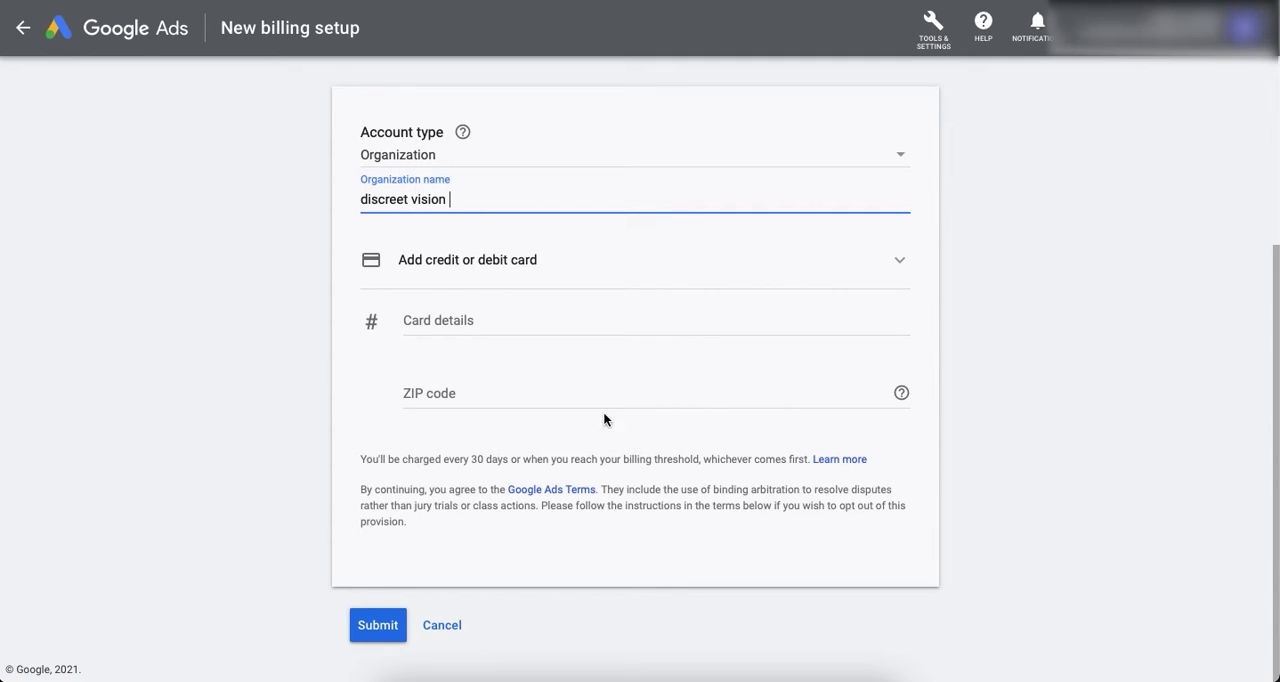
mouse_move(615, 258)
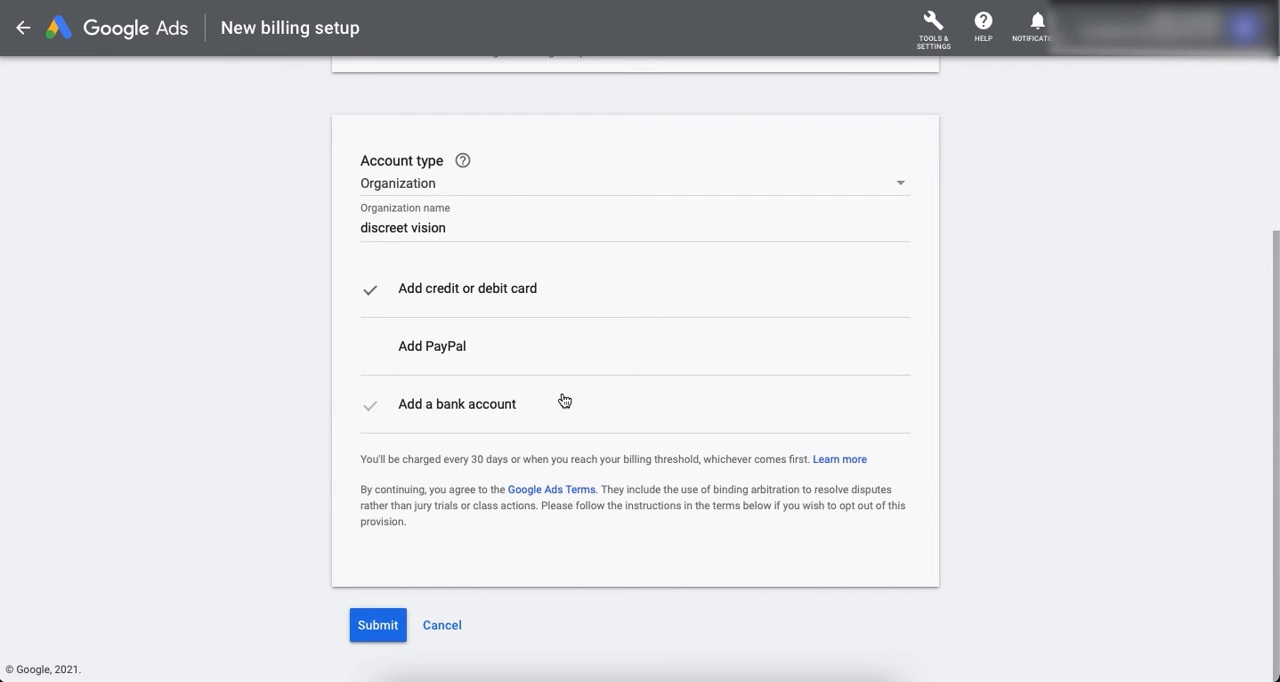
mouse_move(545, 395)
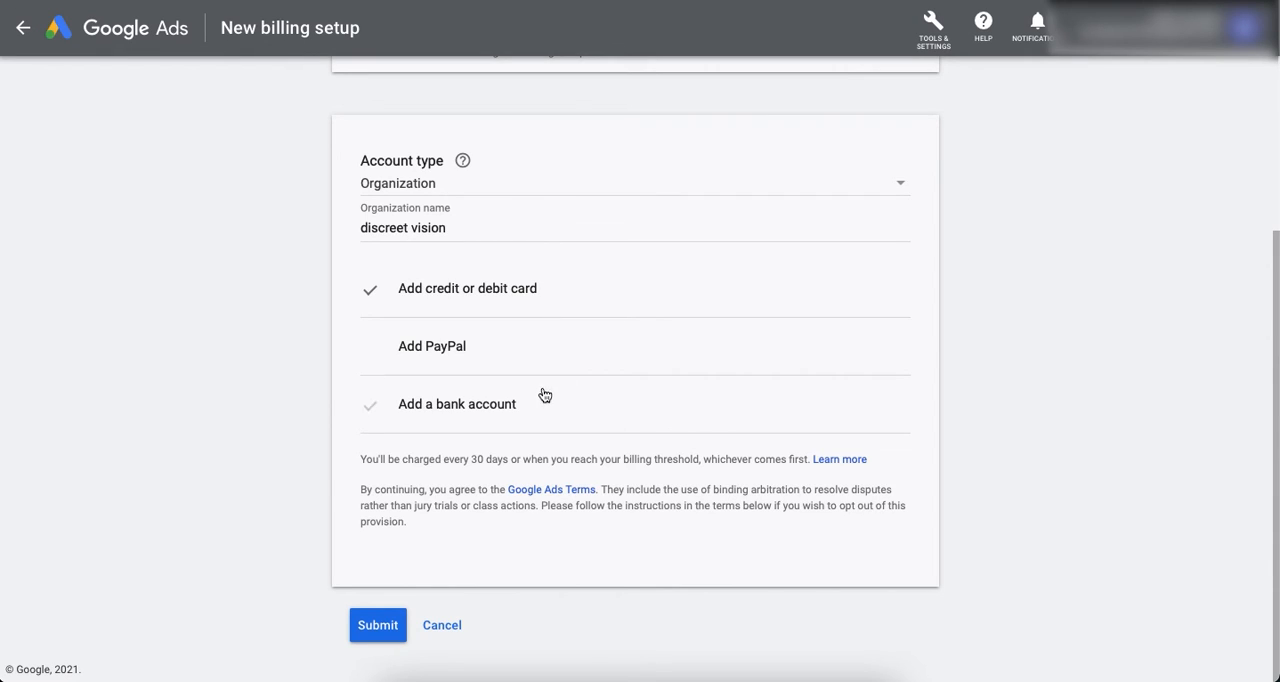
Step: Select 'Add credit or debit card' and scroll down to the card entry fields
left_click(467, 288)
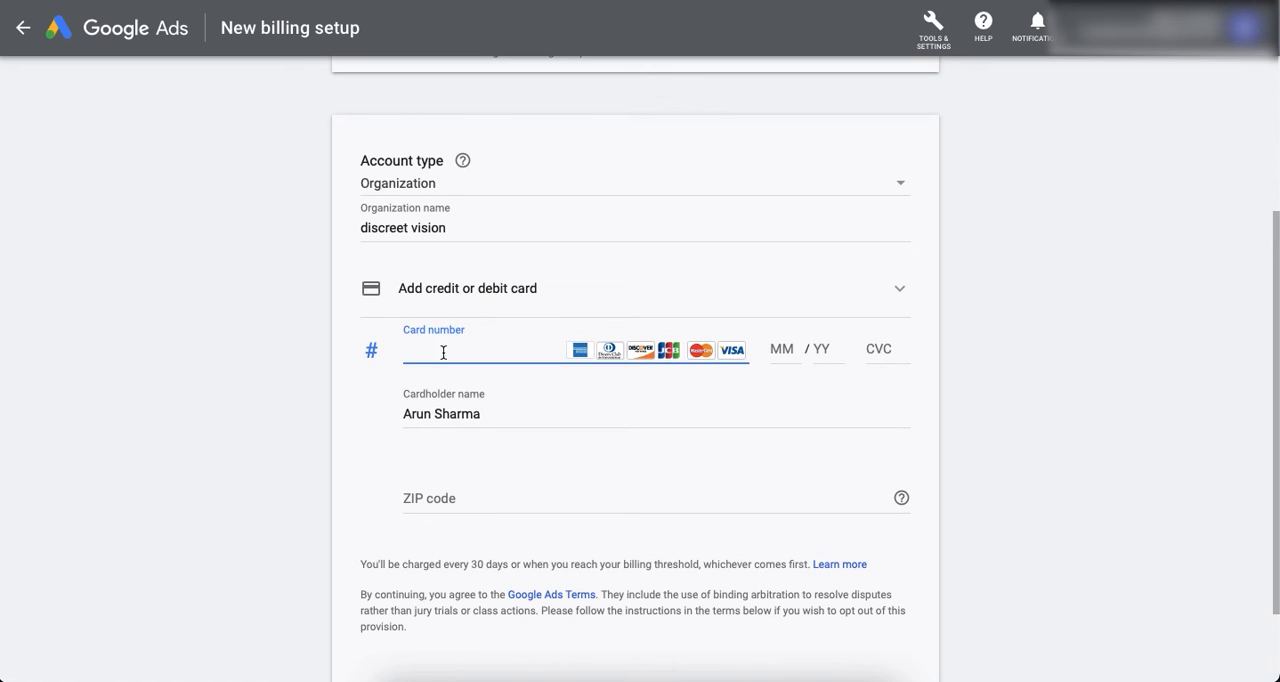
mouse_move(557, 406)
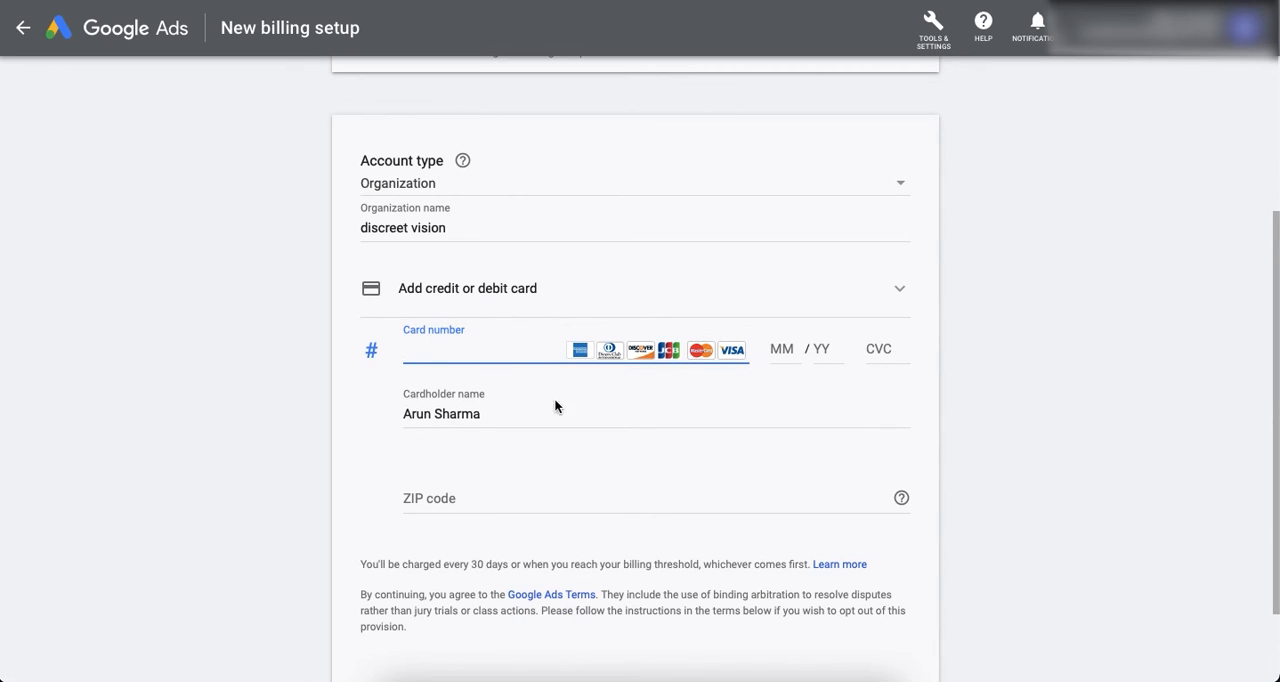
scroll("down", 3)
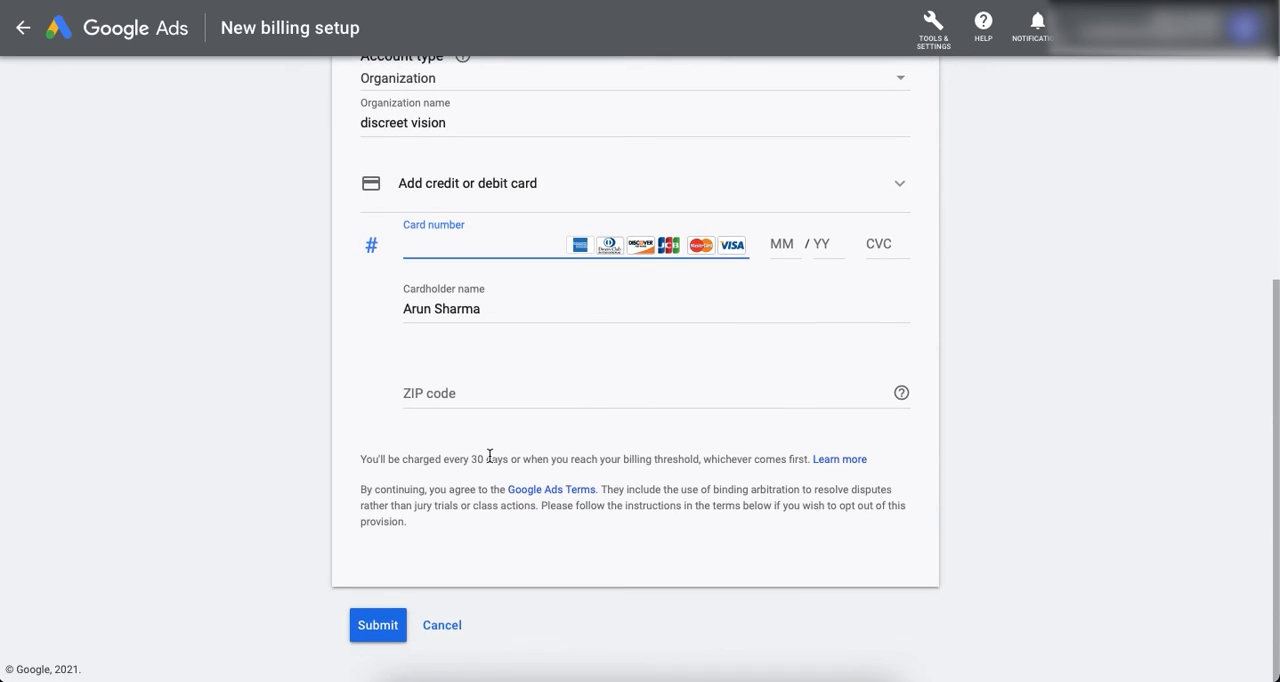
mouse_move(481, 424)
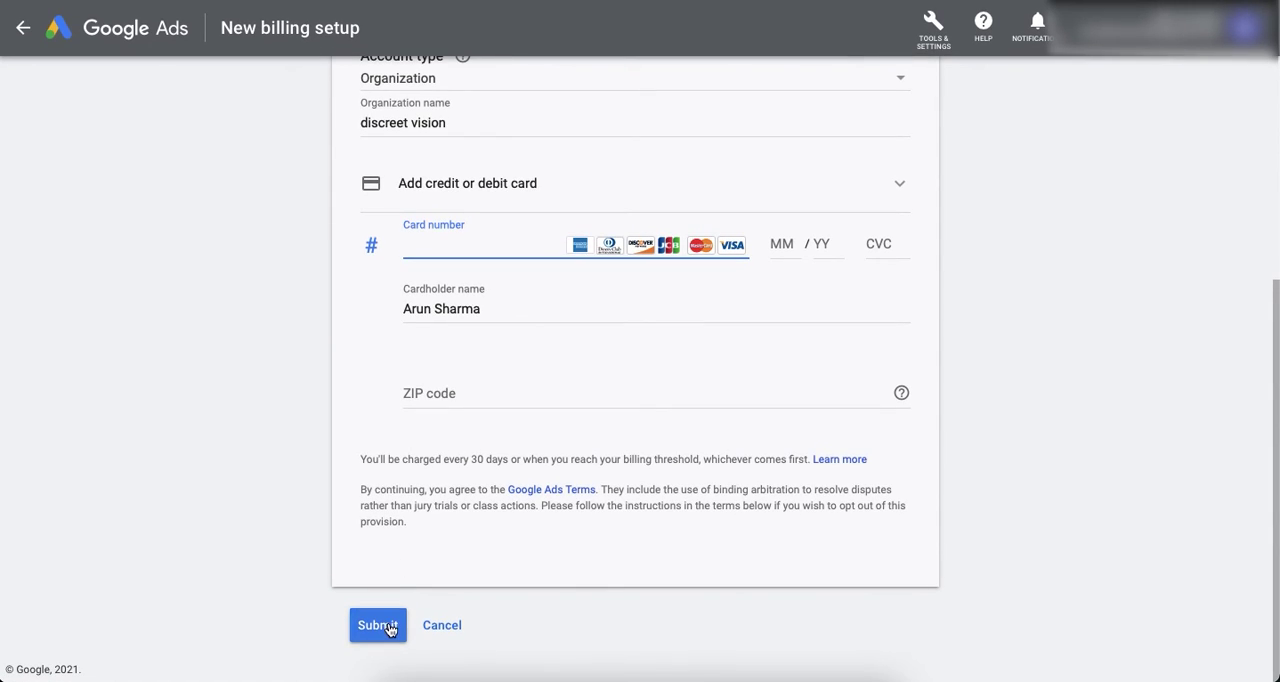
mouse_move(395, 624)
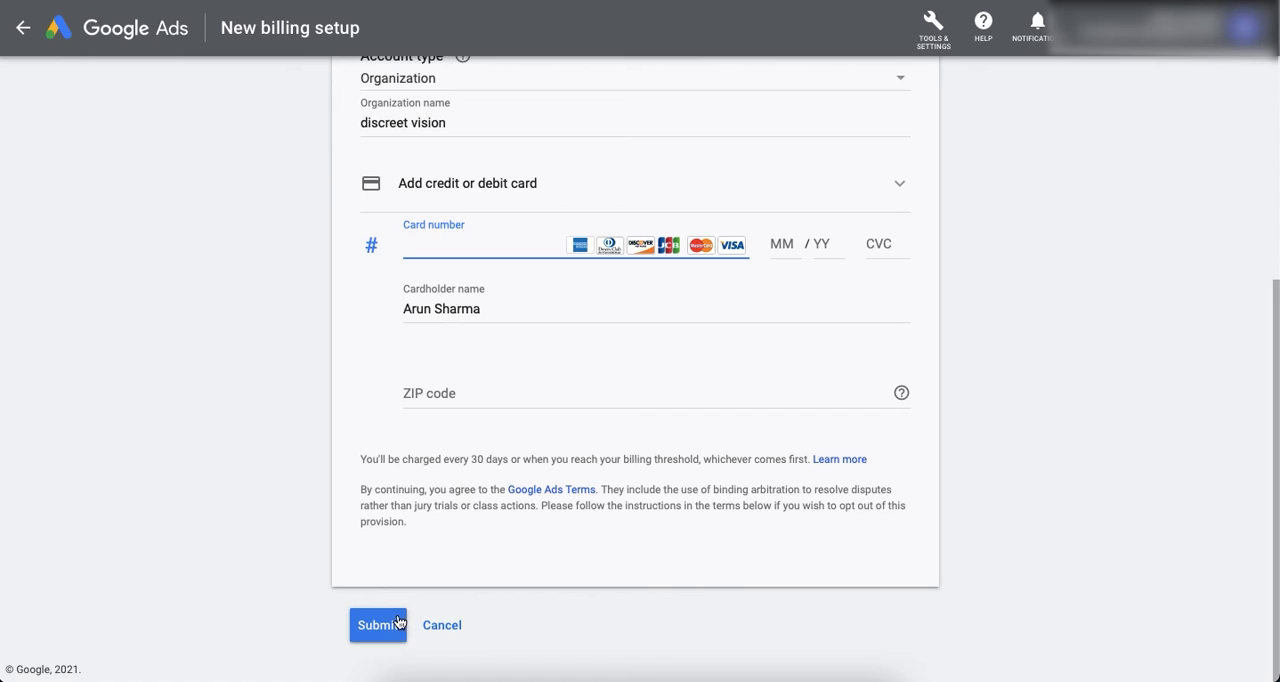